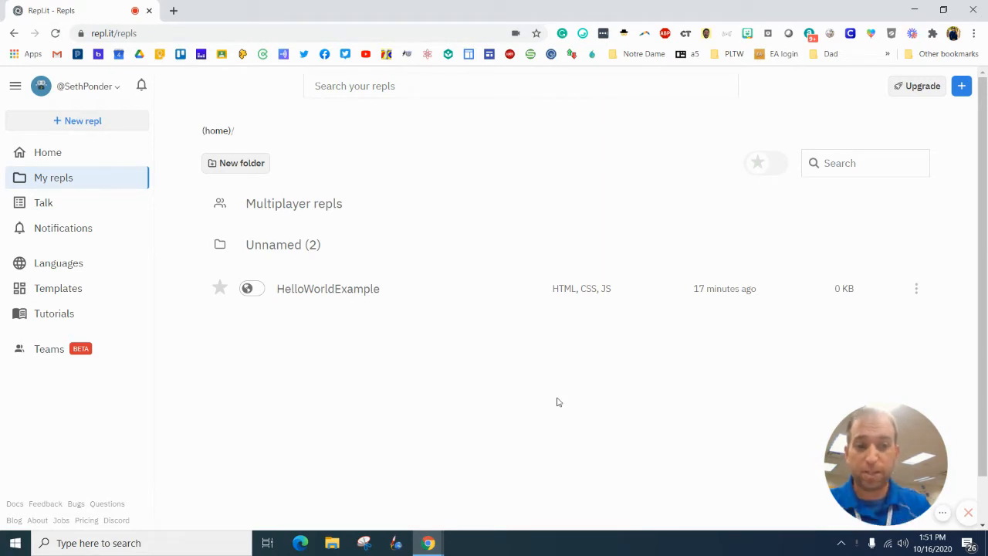
{"action": "mouse_move", "coordinate": [247, 309]}
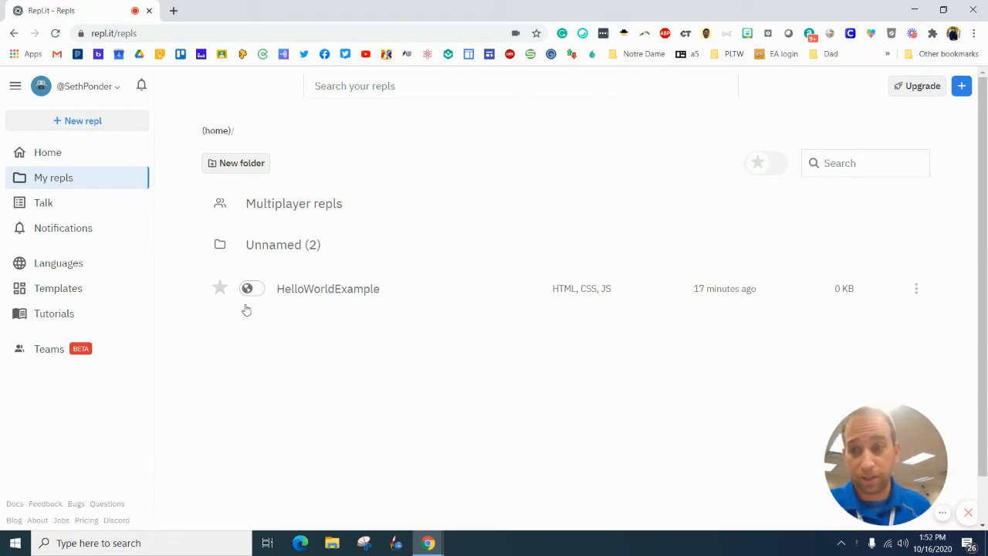
Step: Start a new HTML, CSS, JS repl and name it helloworldponder
{"action": "left_click", "coordinate": [82, 120]}
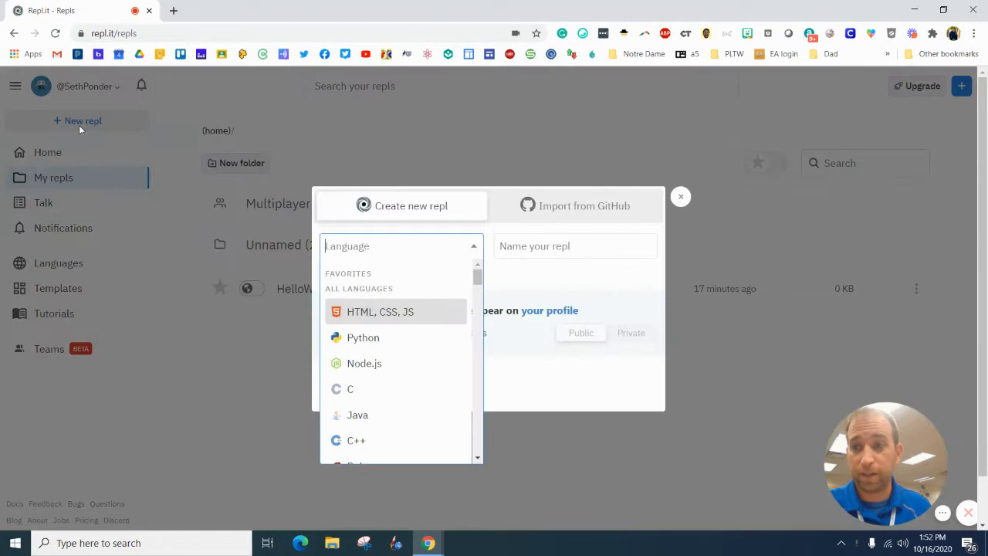
{"action": "mouse_move", "coordinate": [363, 337]}
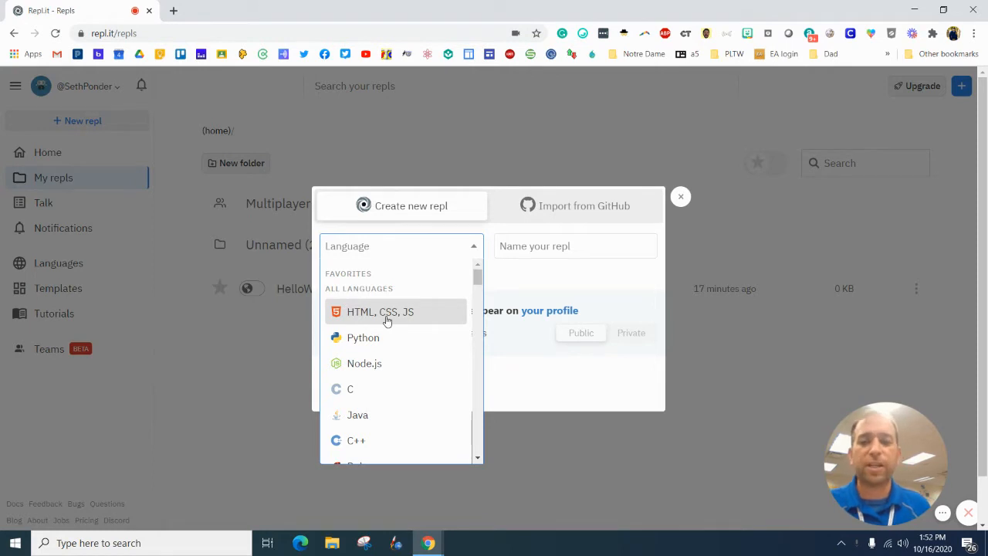
{"action": "left_click", "coordinate": [379, 311]}
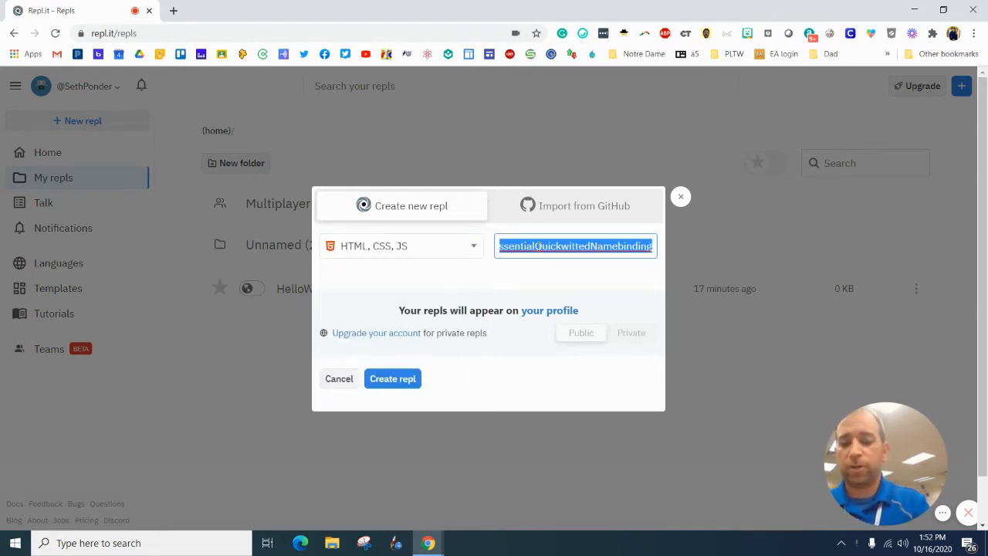
{"action": "type", "text": "hello"}
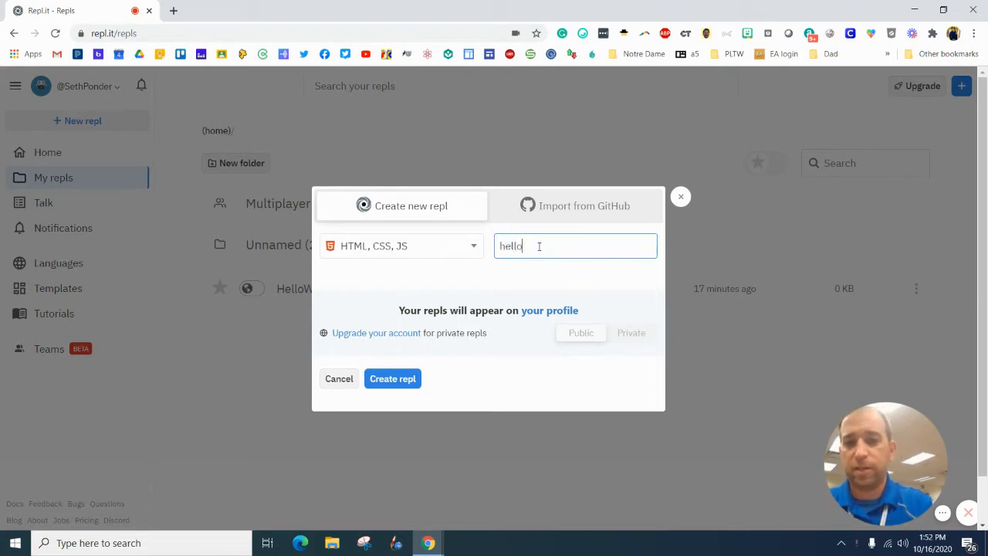
{"action": "type", "text": "worldponder"}
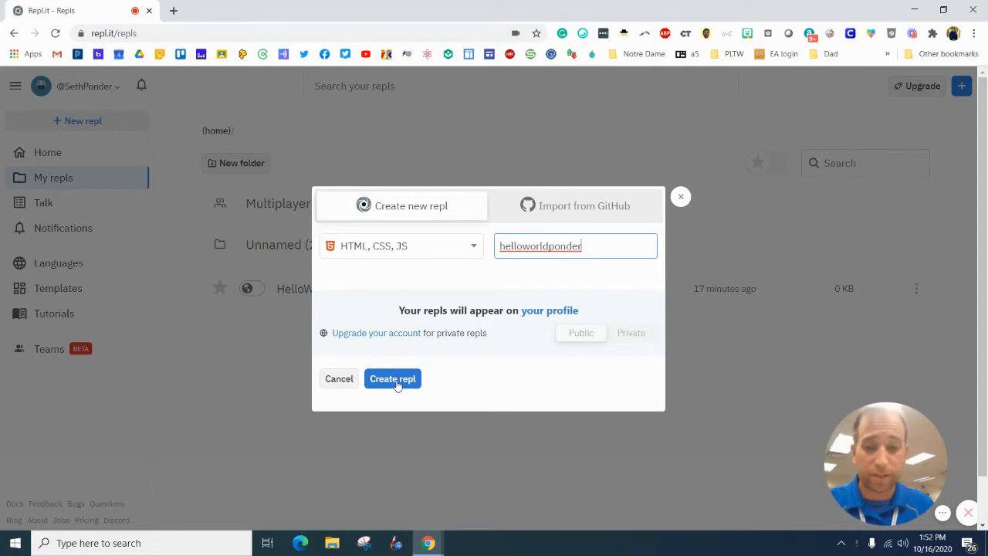
{"action": "left_click", "coordinate": [392, 378]}
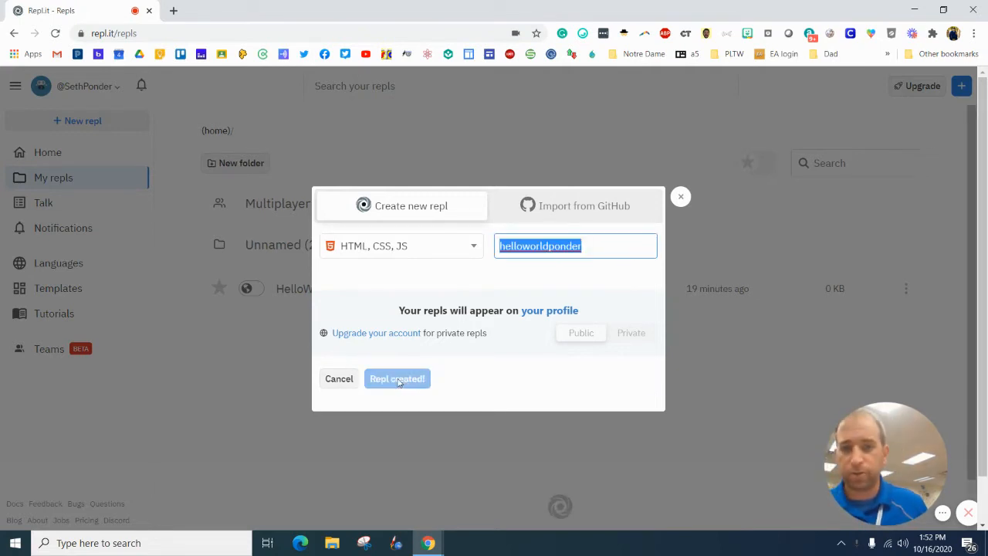
Step: Open the helloworldponder site preview in a separate browser tab
{"action": "left_click", "coordinate": [397, 378]}
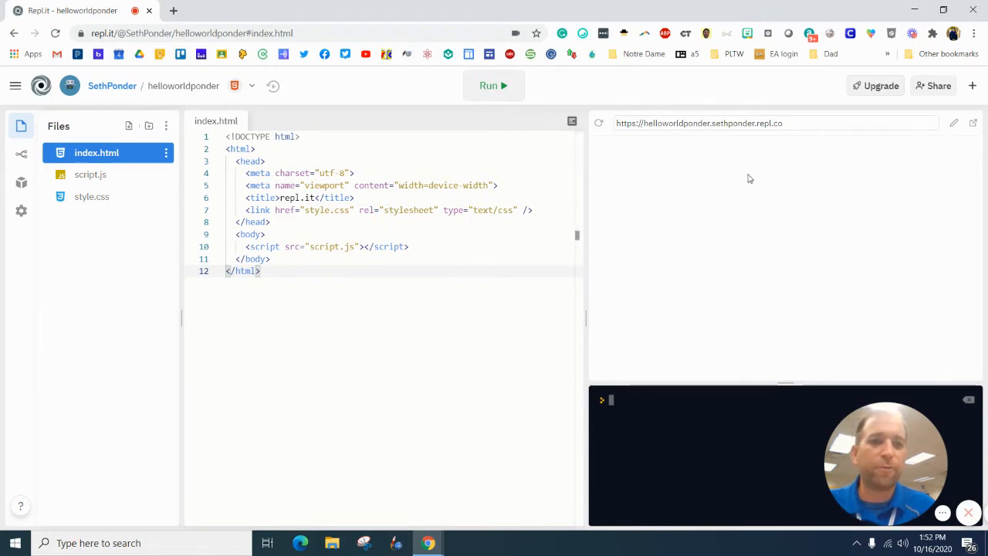
{"action": "mouse_move", "coordinate": [925, 158]}
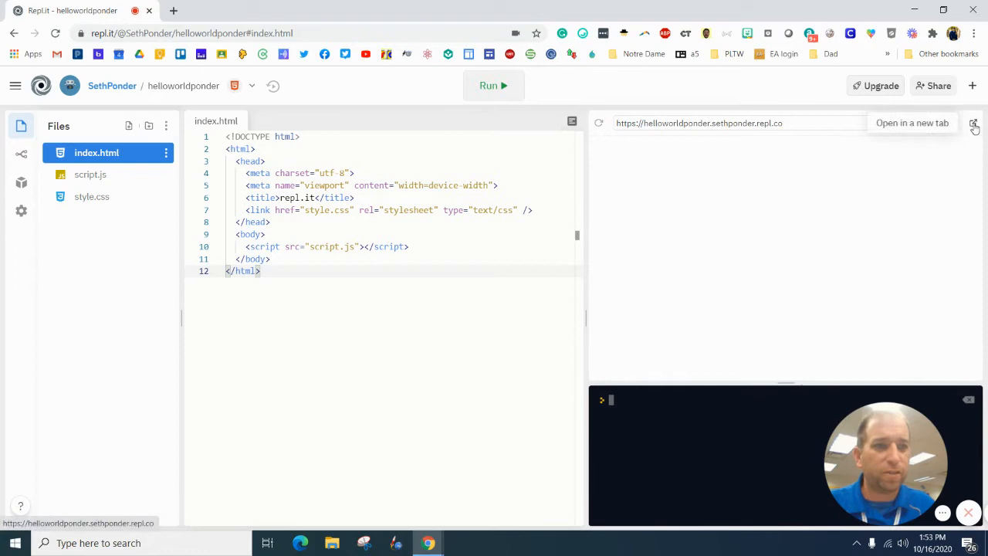
{"action": "left_click", "coordinate": [973, 123]}
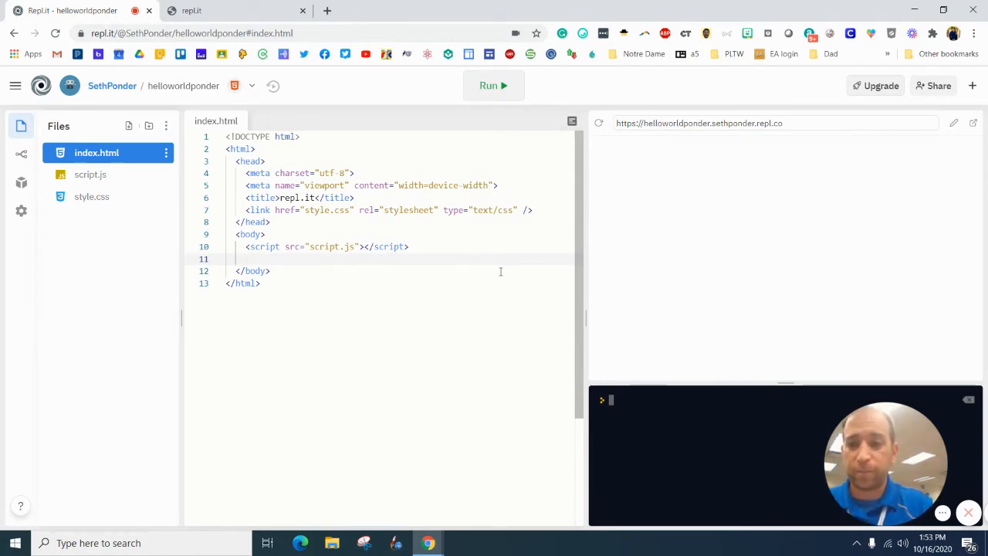
Step: Expand an h1 abbreviation in the body and fill it with Hello World
{"action": "type", "text": "h"}
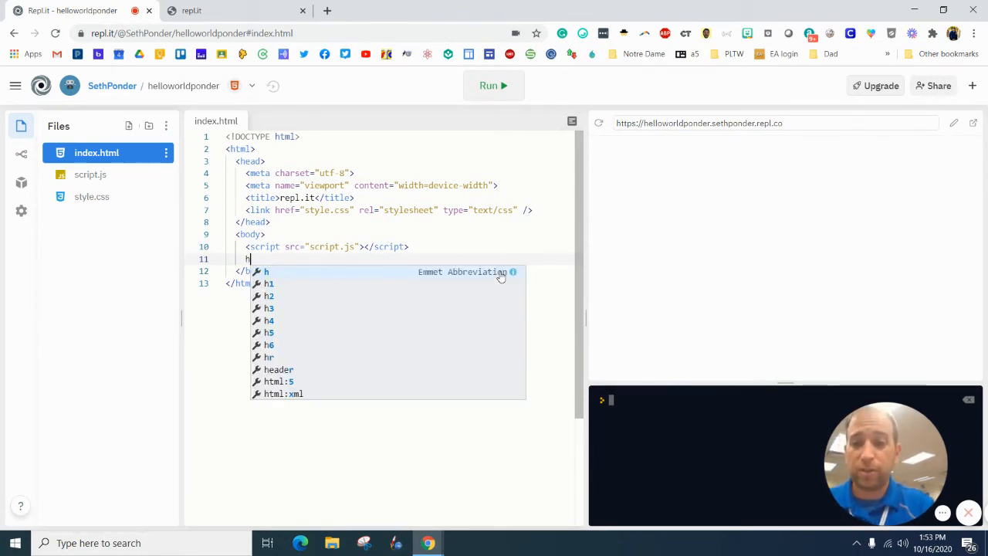
{"action": "type", "text": "1"}
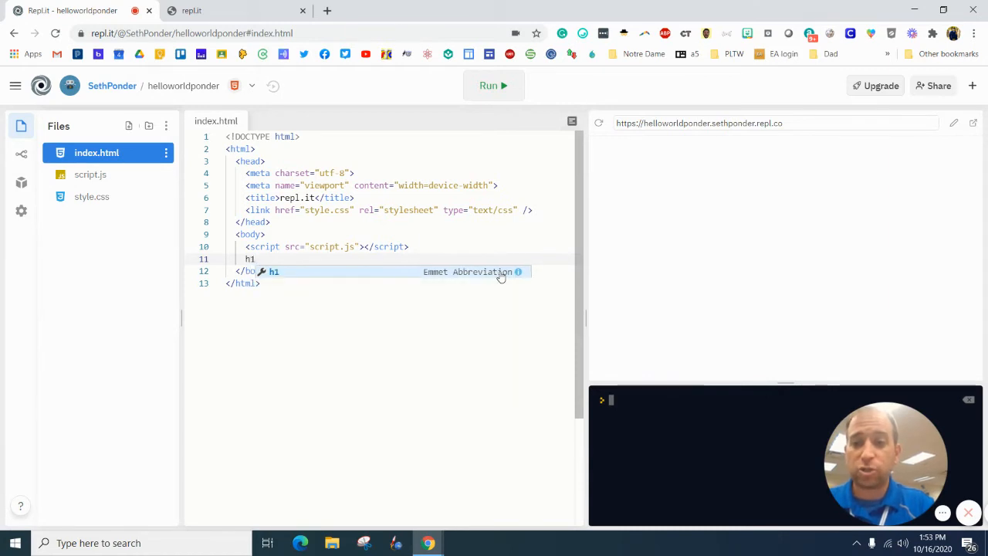
{"action": "key", "text": "Tab"}
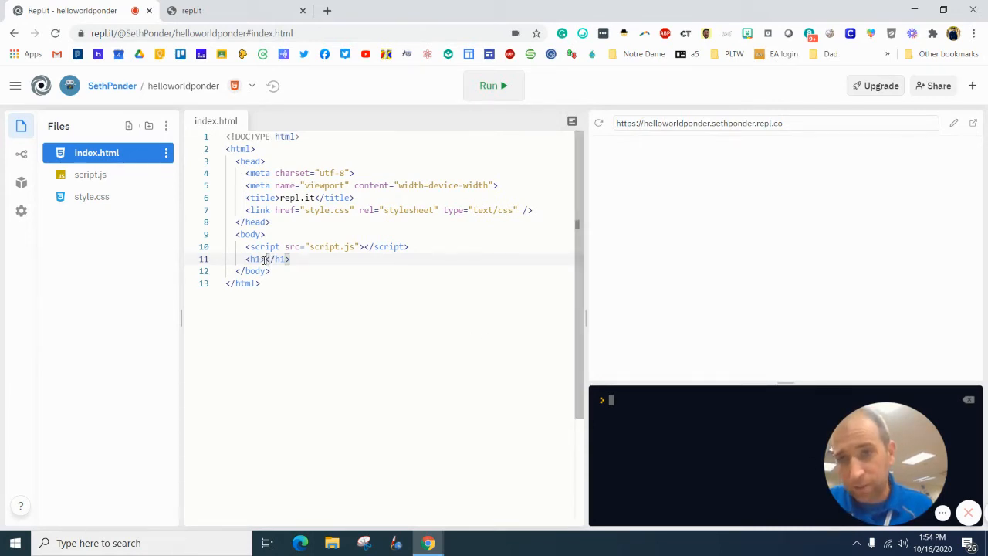
{"action": "type", "text": "Hello World"}
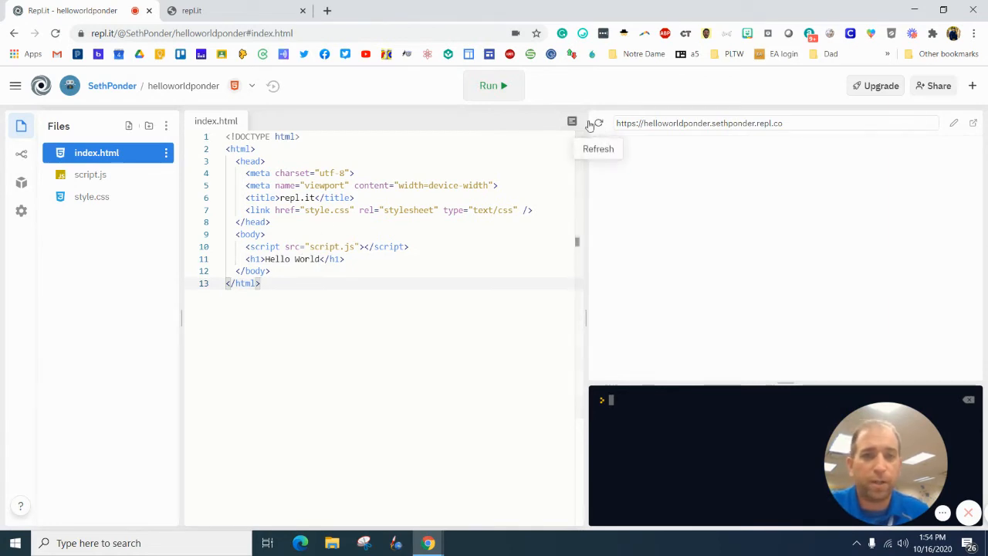
{"action": "left_click", "coordinate": [597, 122]}
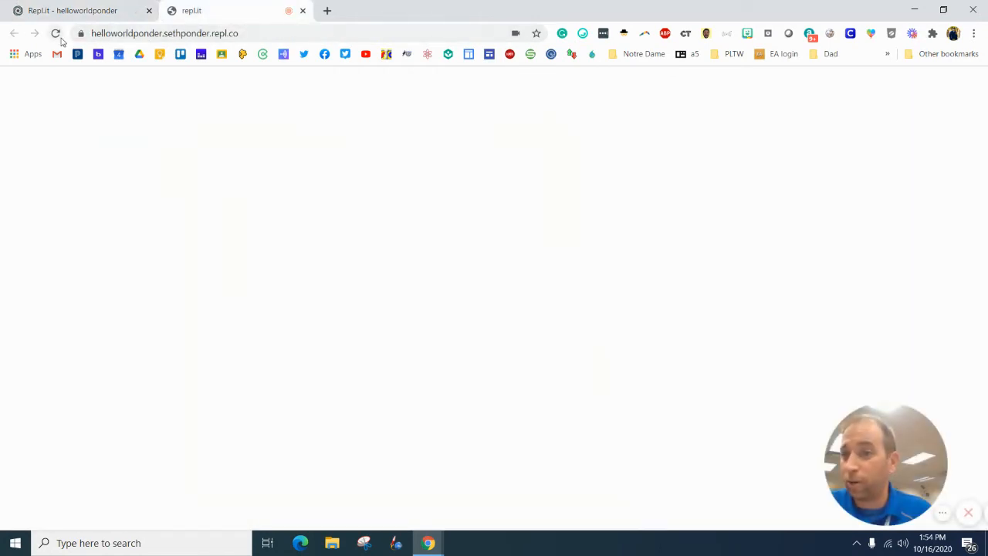
Step: Reload the repl.co live page to show Hello World, then return to the editor
{"action": "left_click", "coordinate": [55, 33]}
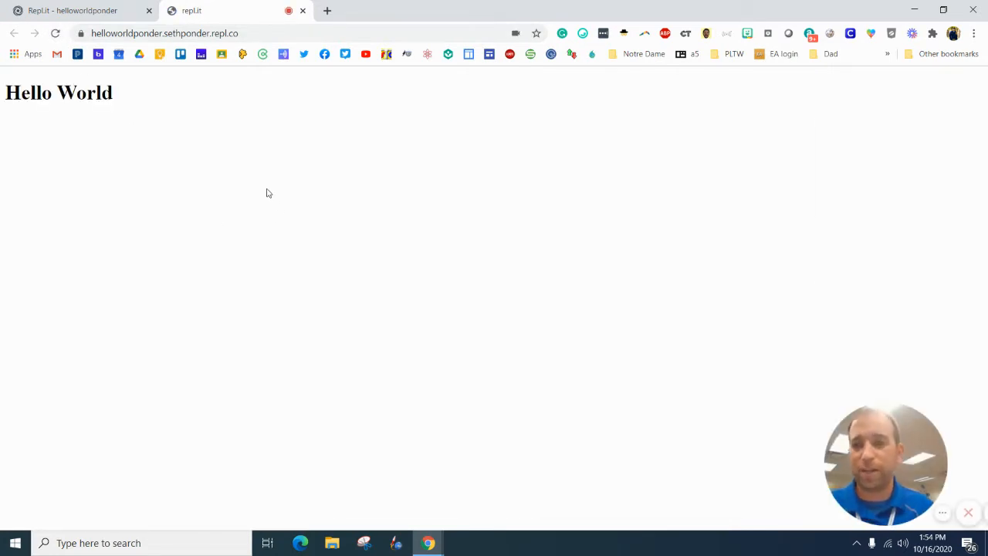
{"action": "mouse_move", "coordinate": [206, 172]}
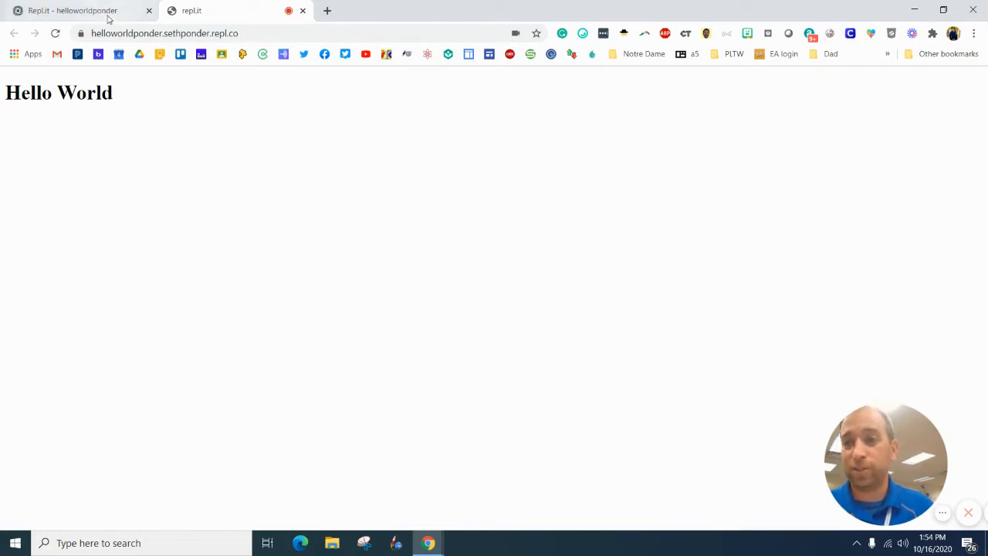
{"action": "left_click", "coordinate": [73, 10]}
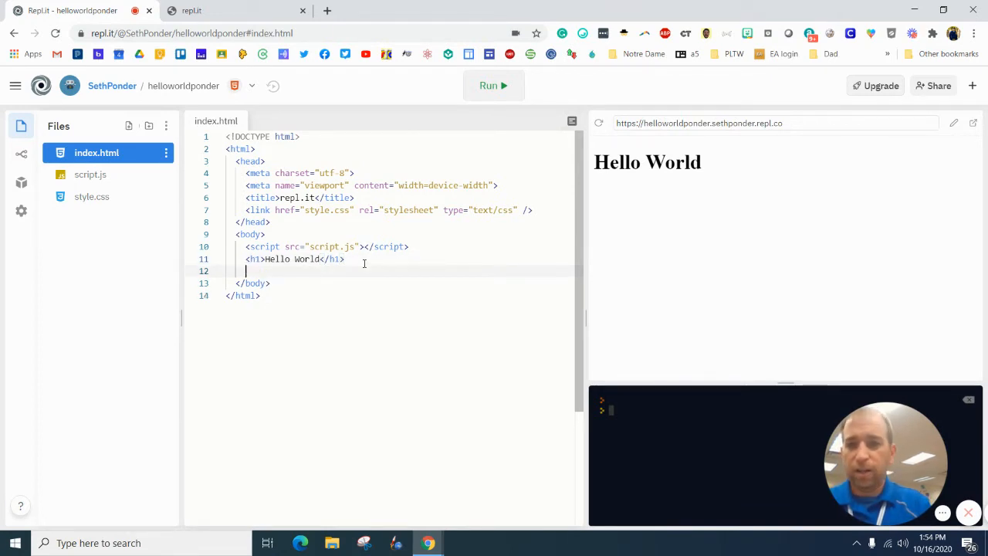
Step: Add a p1 paragraph reading 'My name is Mr. Ponder.' below the heading
{"action": "type", "text": "p1"}
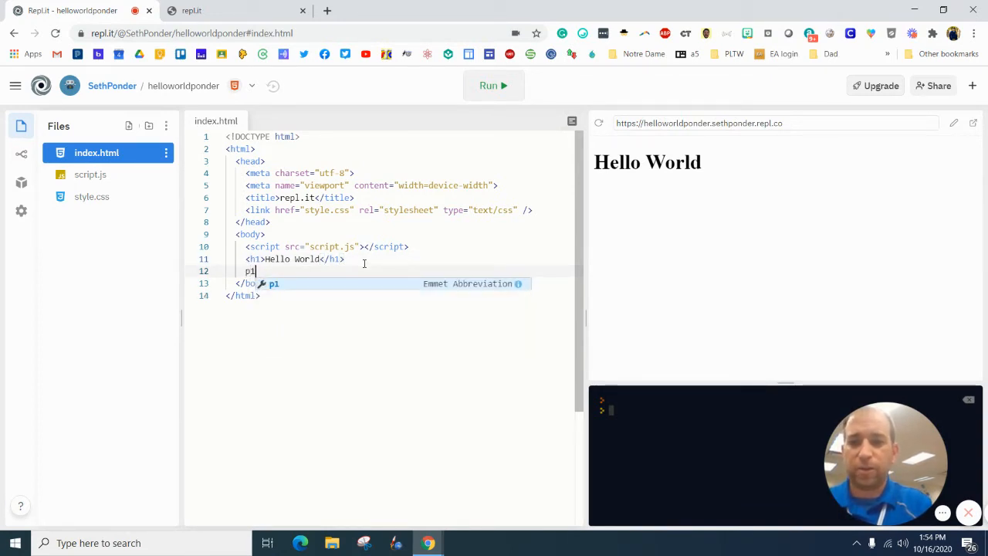
{"action": "key", "text": "Tab"}
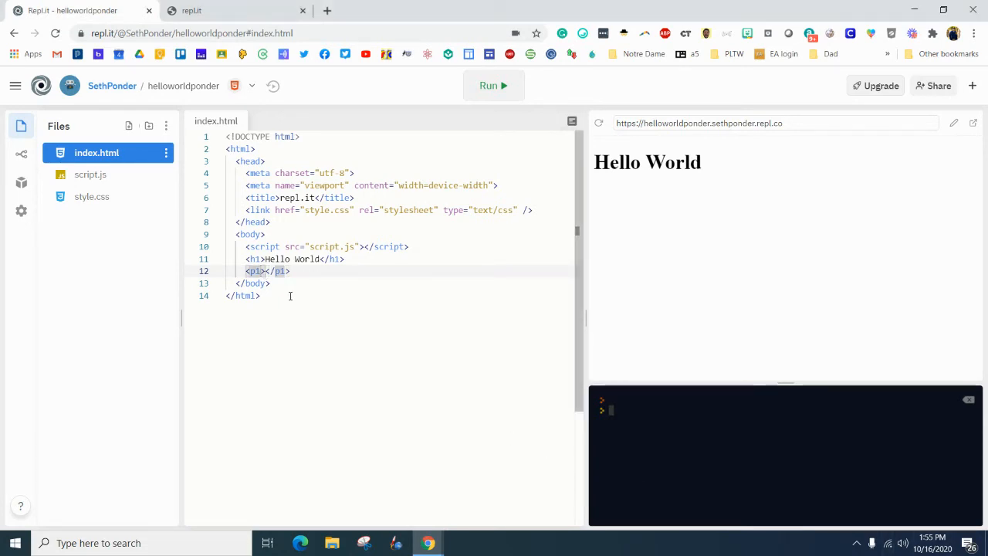
{"action": "type", "text": "My n"}
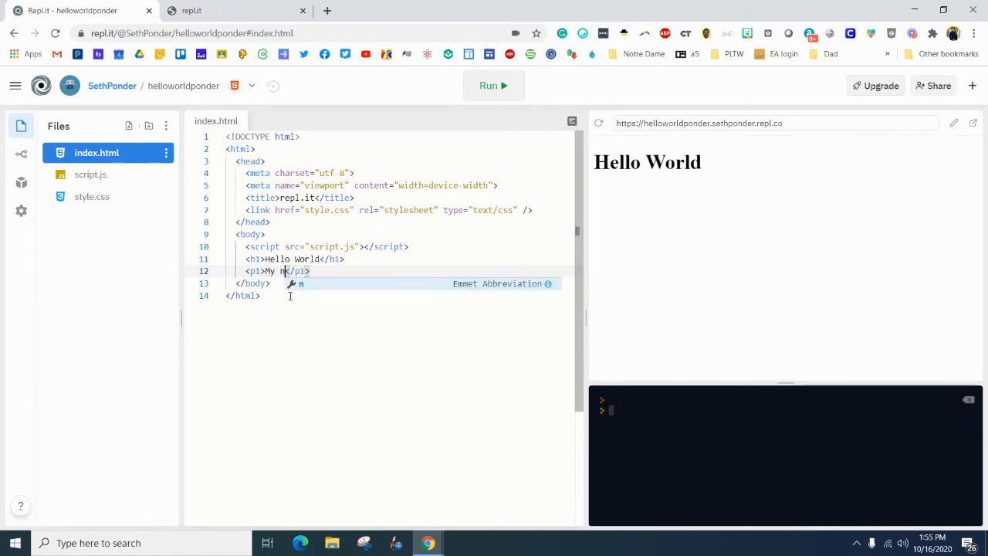
{"action": "type", "text": "ame is Mr."}
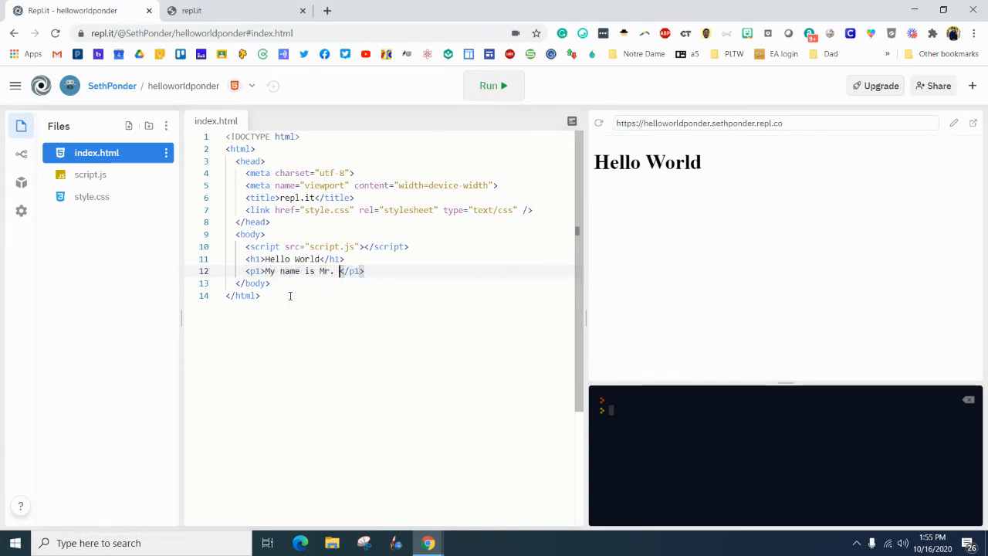
{"action": "type", "text": "Ponder."}
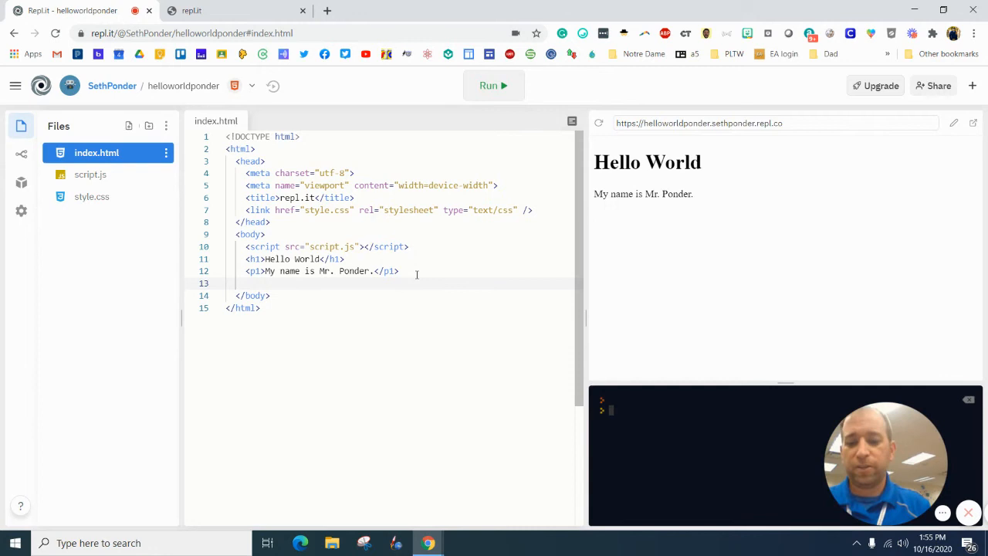
{"action": "type", "text": "h3></h3>"}
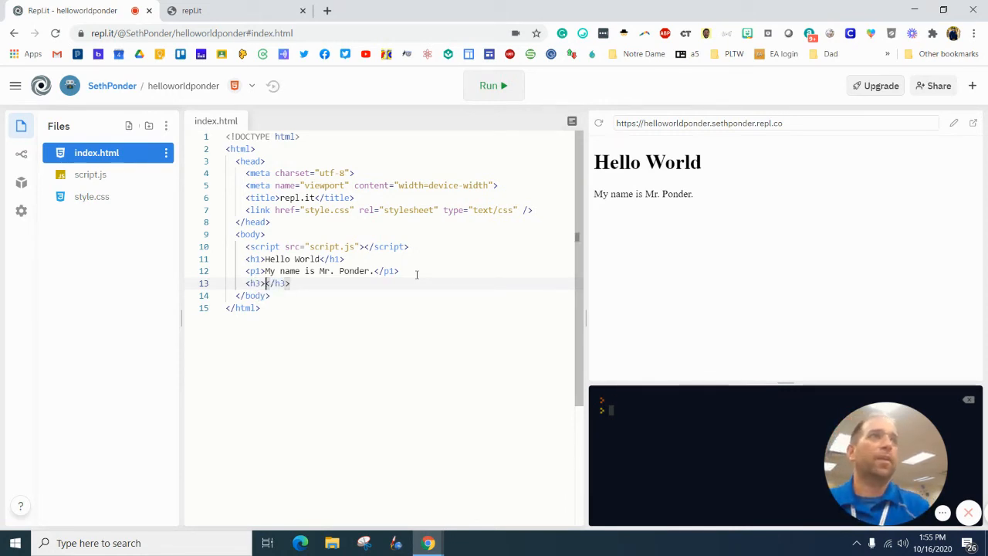
Step: Add an h3 heading reading Class and start a p3 tag beneath it
{"action": "type", "text": "s"}
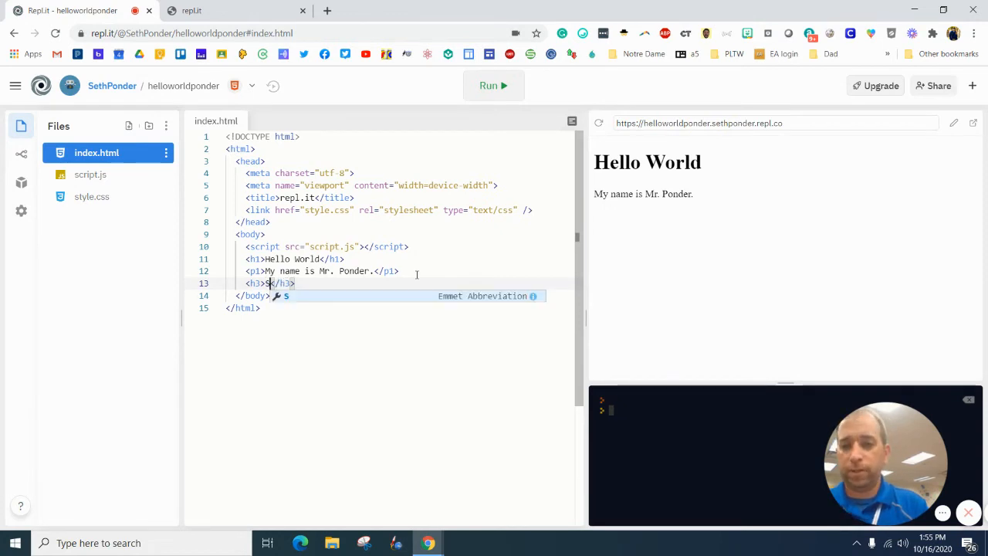
{"action": "type", "text": "lass"}
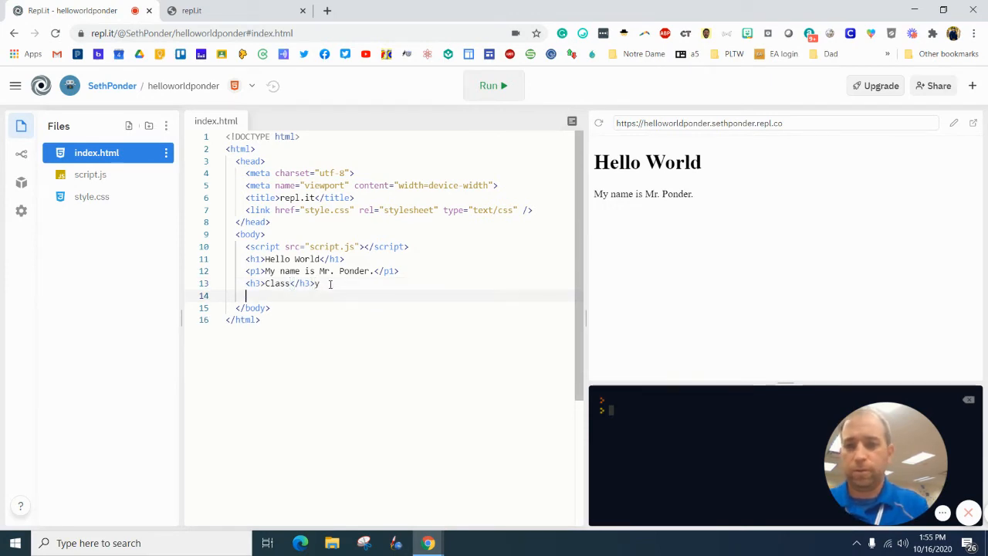
{"action": "type", "text": "p3></p3>"}
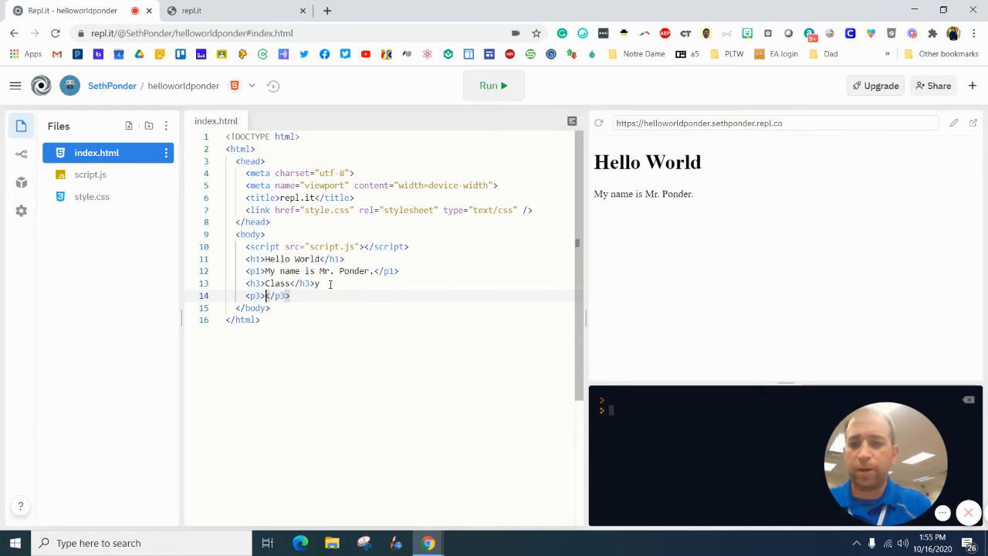
Step: Fill the p3 tag with 'This class is introduction to computer science.' and rerun the preview
{"action": "type", "text": "This class is"}
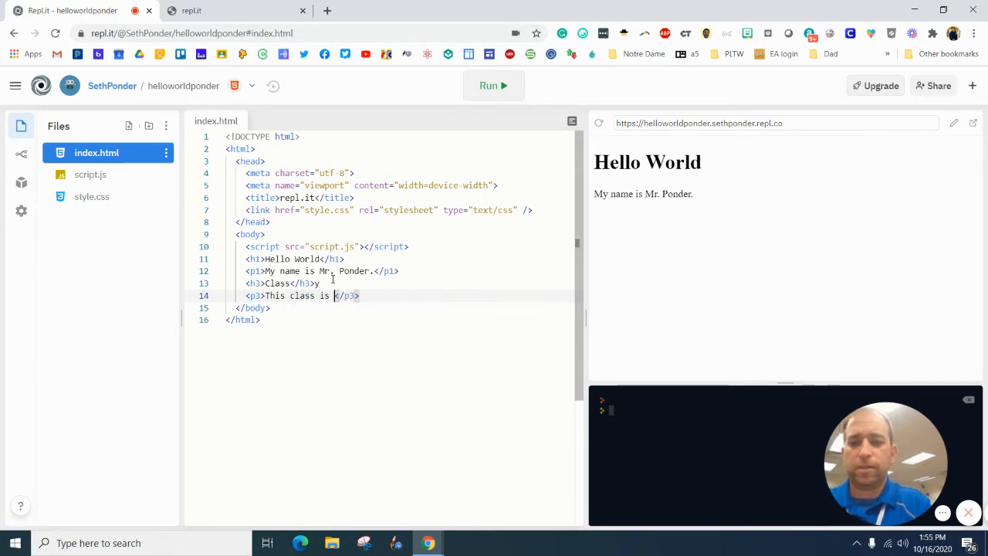
{"action": "type", "text": "introdcution to computer s"}
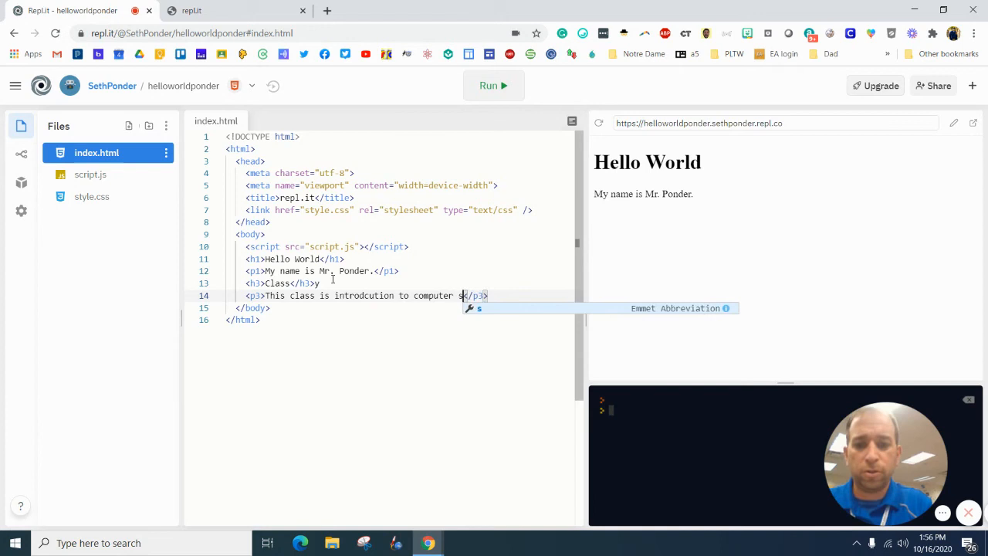
{"action": "type", "text": "cience."}
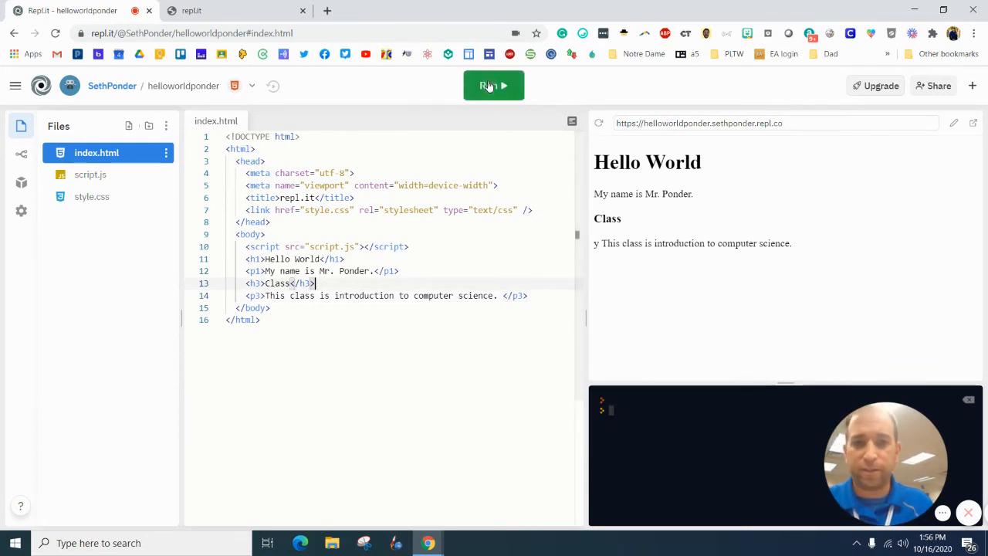
{"action": "left_click", "coordinate": [493, 85]}
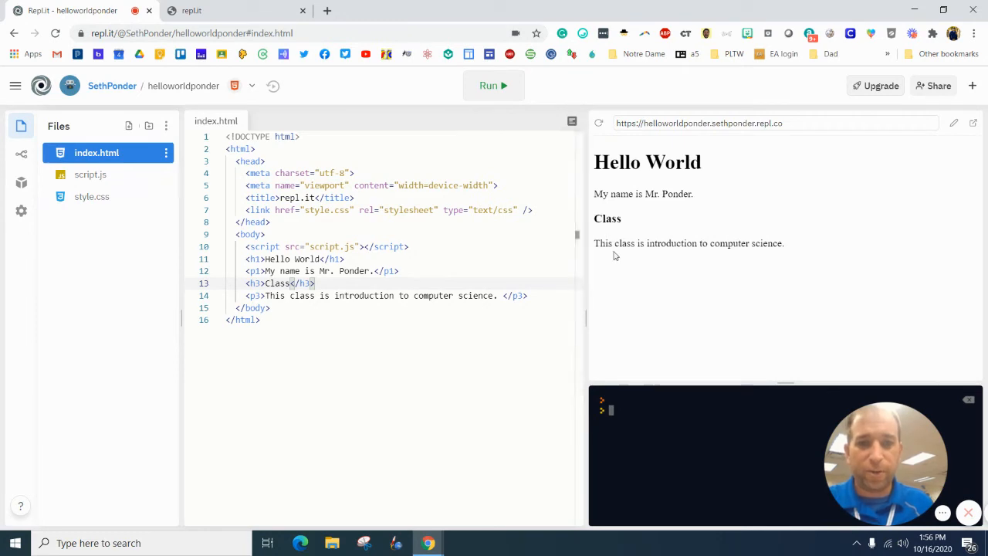
{"action": "mouse_move", "coordinate": [610, 245]}
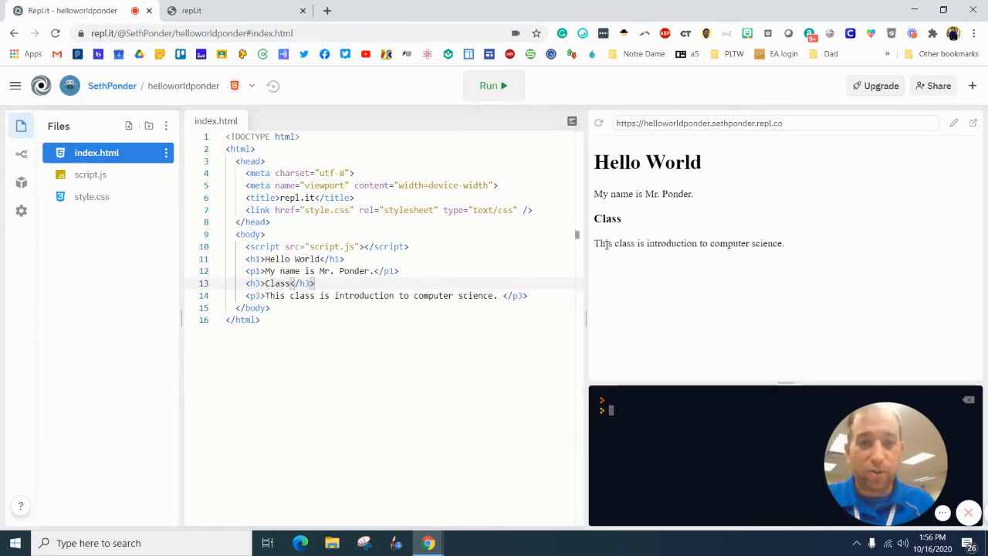
{"action": "mouse_move", "coordinate": [789, 256]}
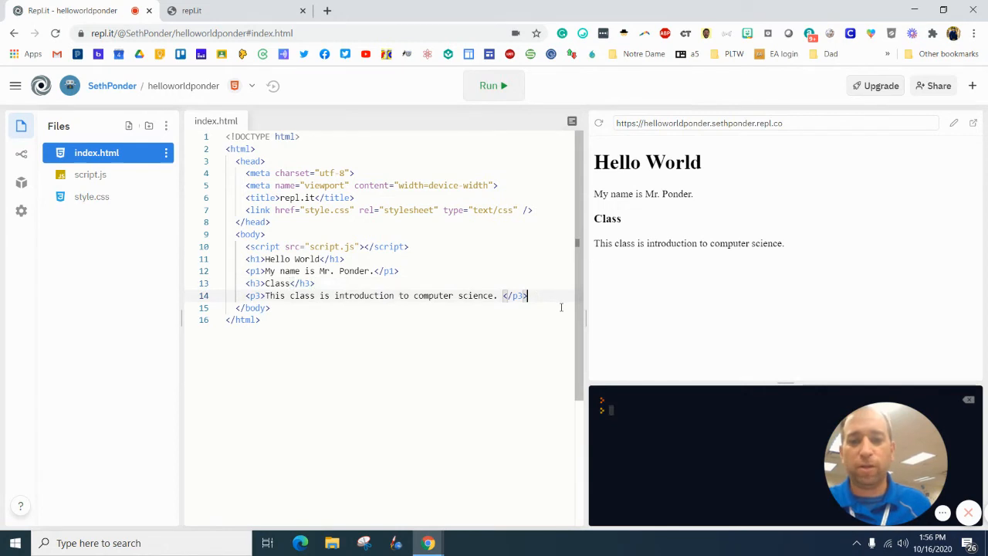
Step: Add an h6 'This weekend' heading and a p6 'I want to learn to code.' line, then run
{"action": "type", "text": "h"}
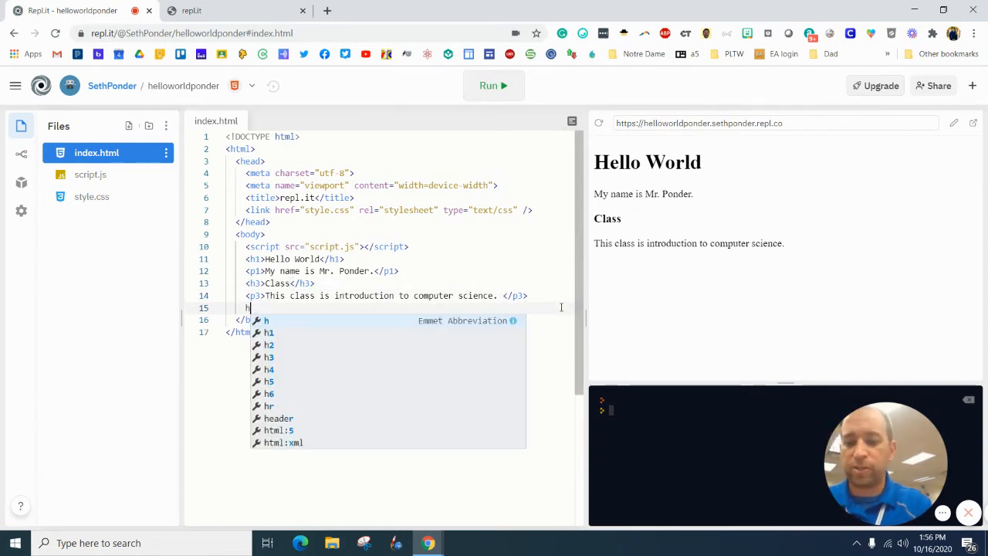
{"action": "type", "text": "6></h6>"}
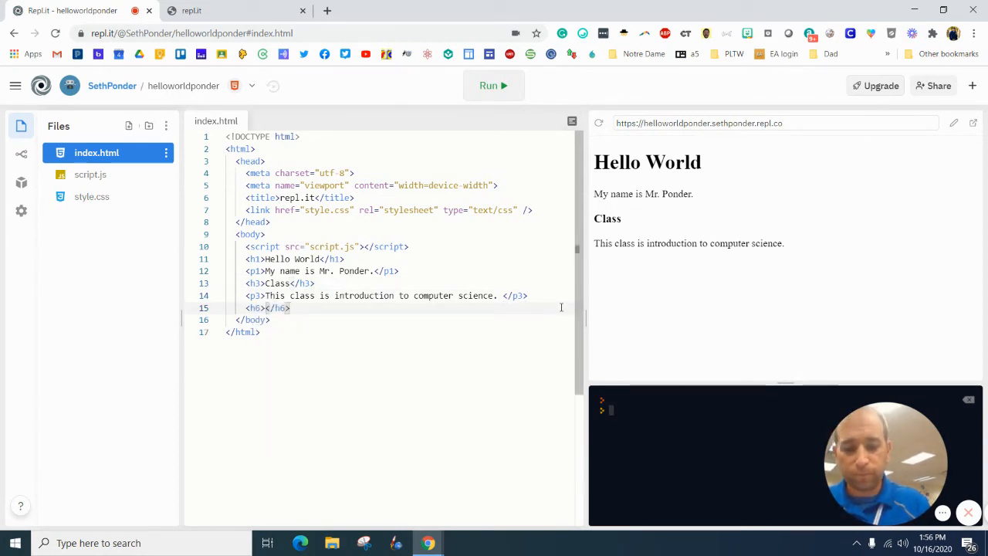
{"action": "type", "text": "This weekend"}
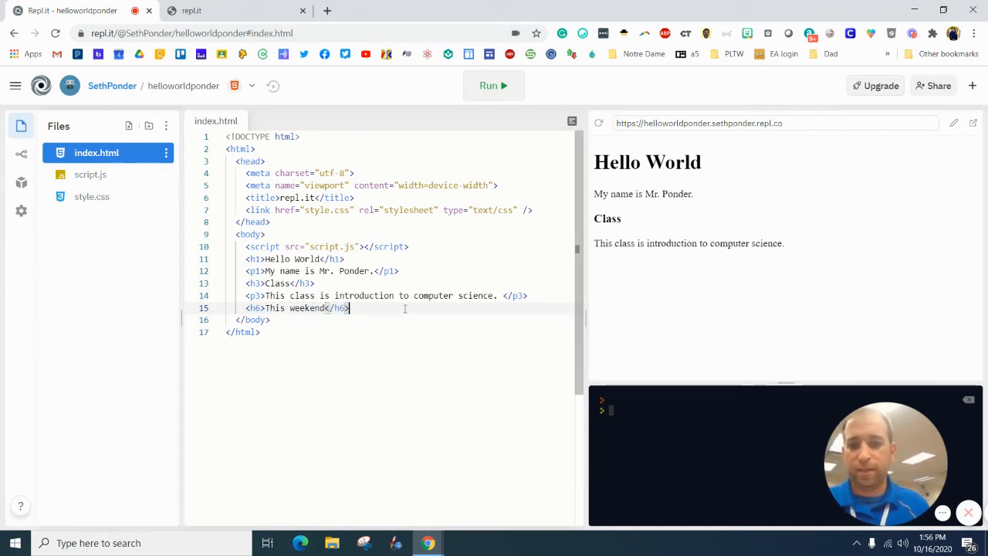
{"action": "type", "text": "p6></p6>"}
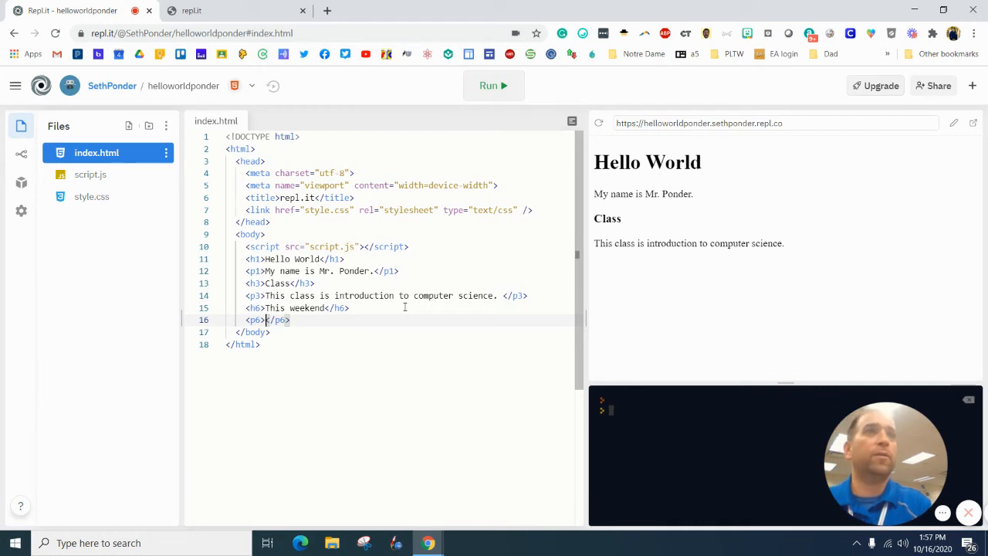
{"action": "type", "text": "I"}
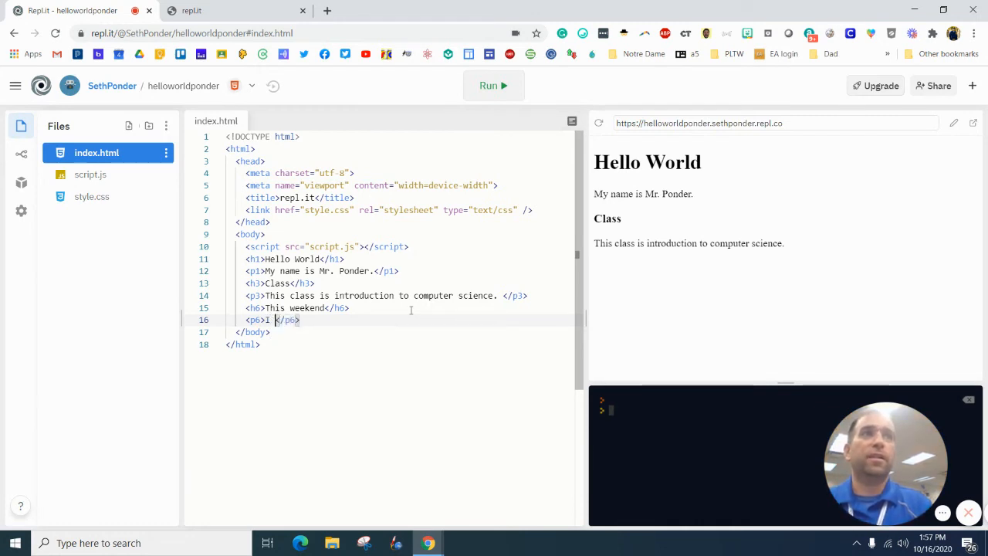
{"action": "type", "text": "want to"}
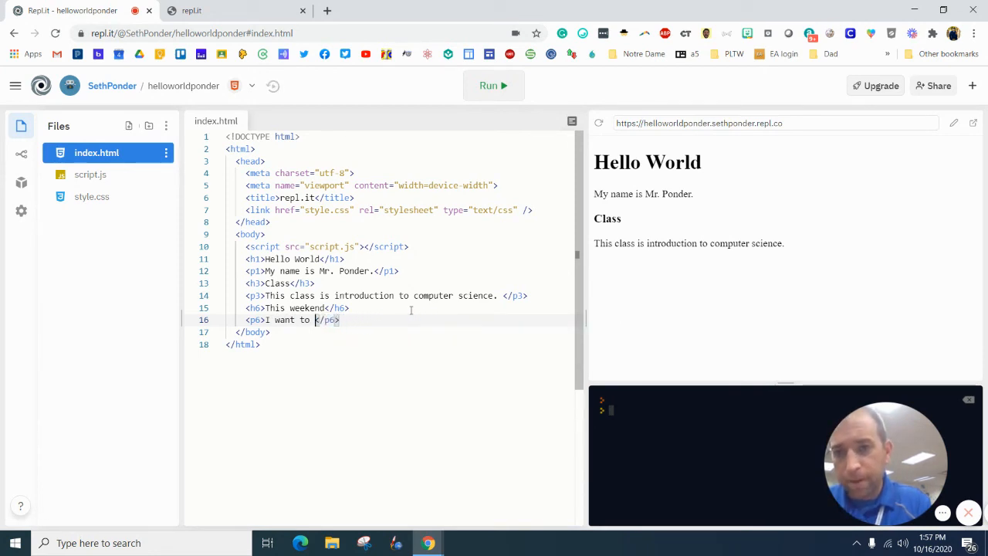
{"action": "type", "text": "learn to code."}
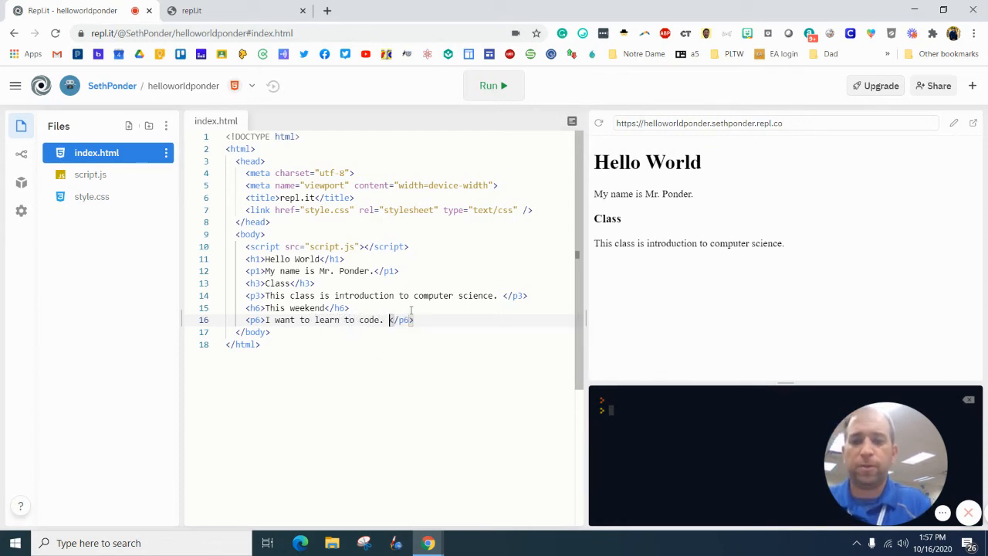
{"action": "left_click", "coordinate": [492, 85]}
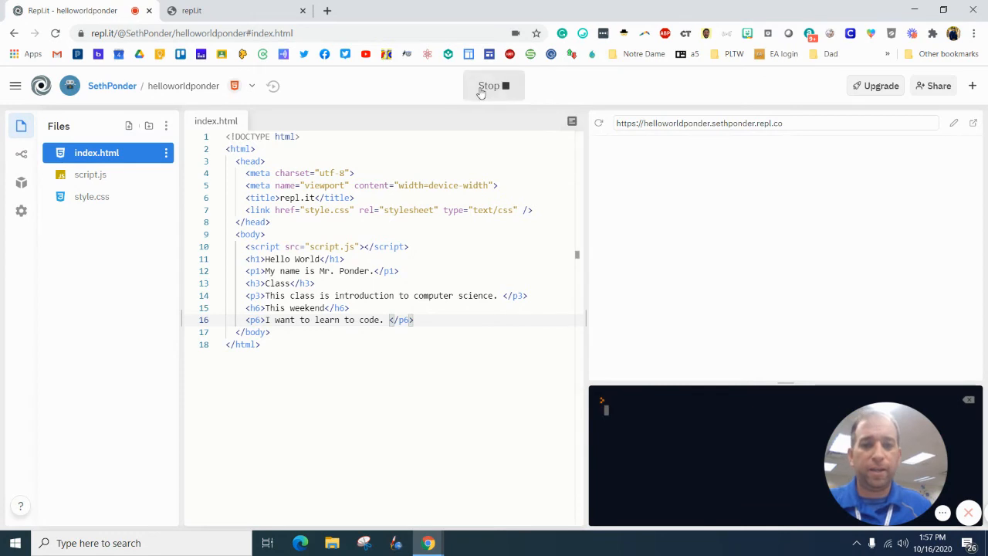
{"action": "left_click", "coordinate": [493, 85]}
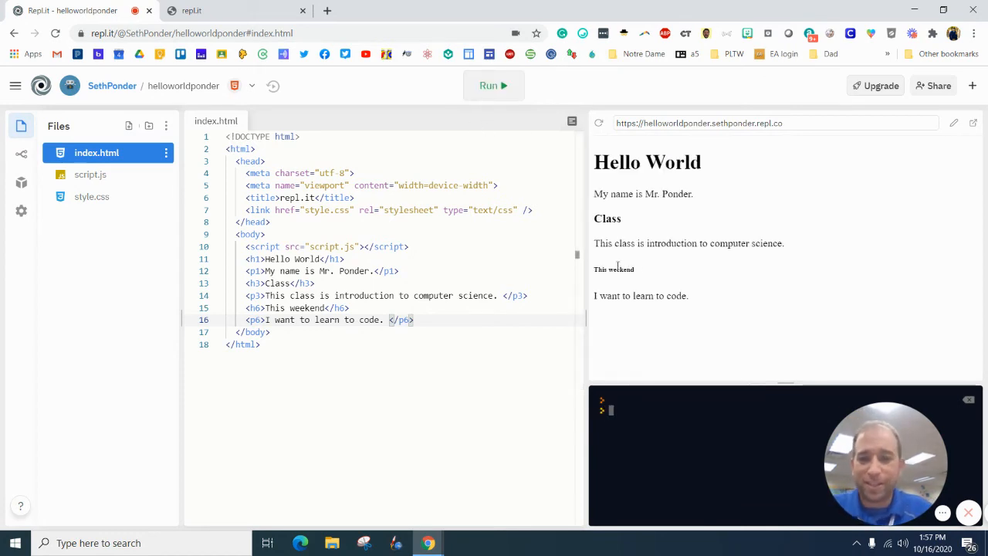
{"action": "mouse_move", "coordinate": [639, 269]}
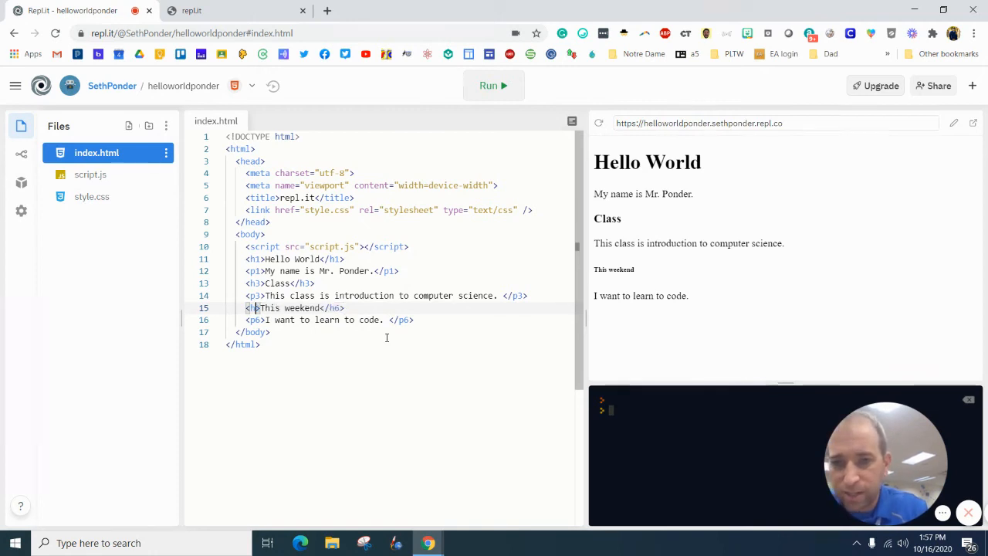
Step: Change the This weekend heading to h3 and append mowing the lawn, bbq and football plans
{"action": "type", "text": "3"}
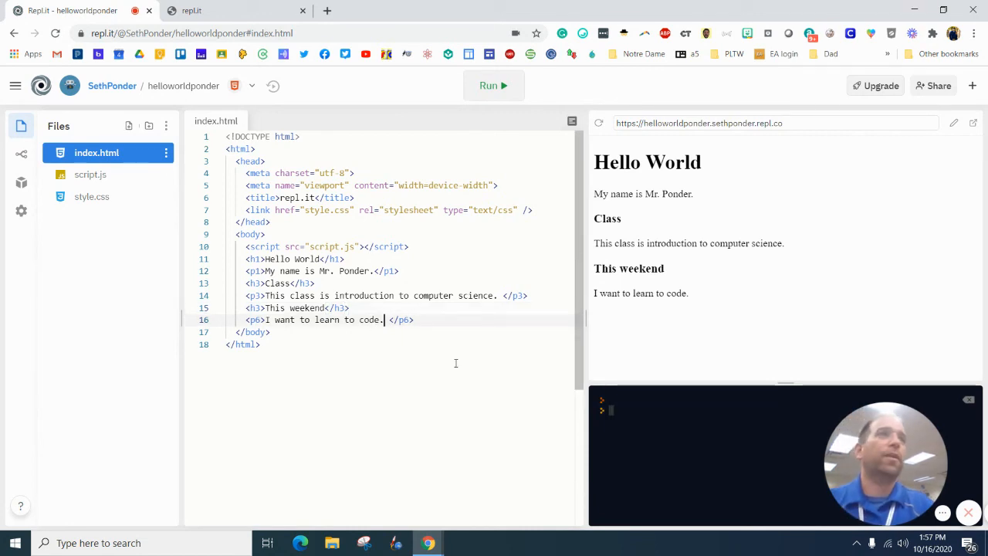
{"action": "type", "text": "I want to mow the lawn. I want to bbq. I want to watch"}
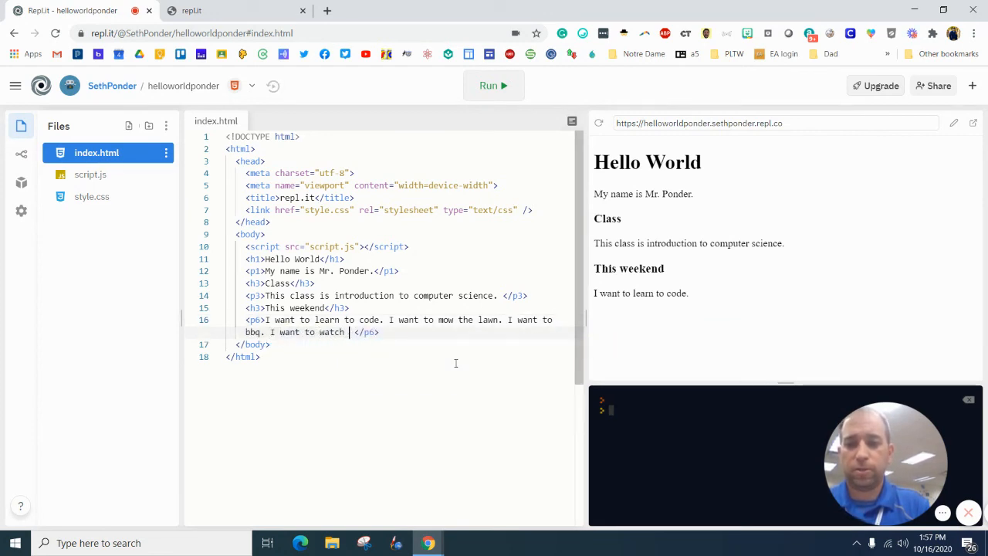
{"action": "type", "text": "football."}
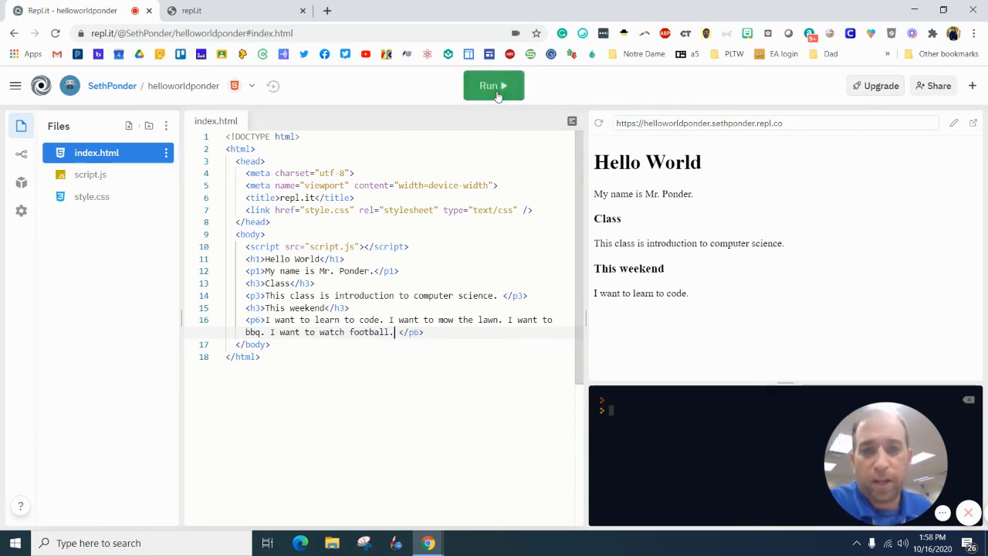
Step: Insert br tags between the weekend sentences so each shows on its own line
{"action": "left_click", "coordinate": [493, 85]}
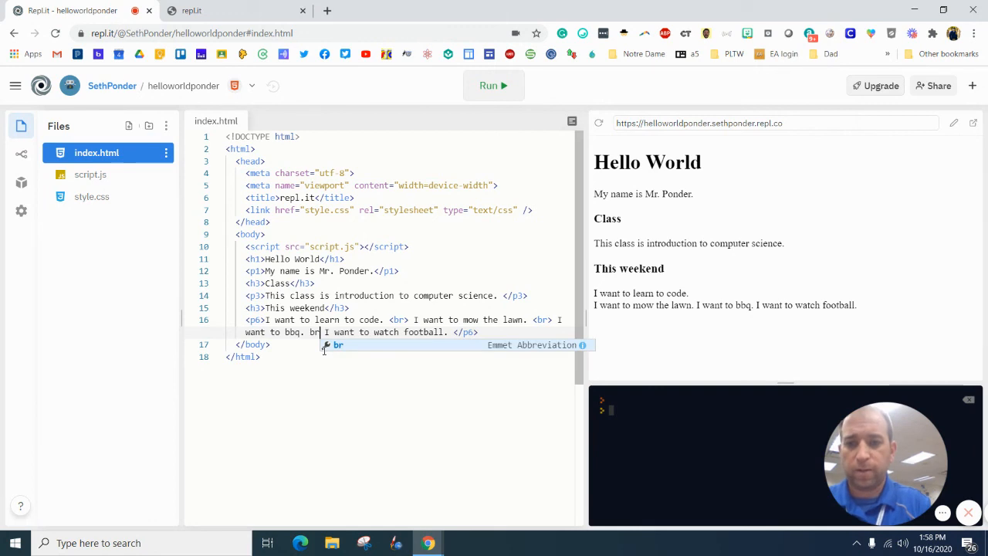
{"action": "key", "text": "Tab"}
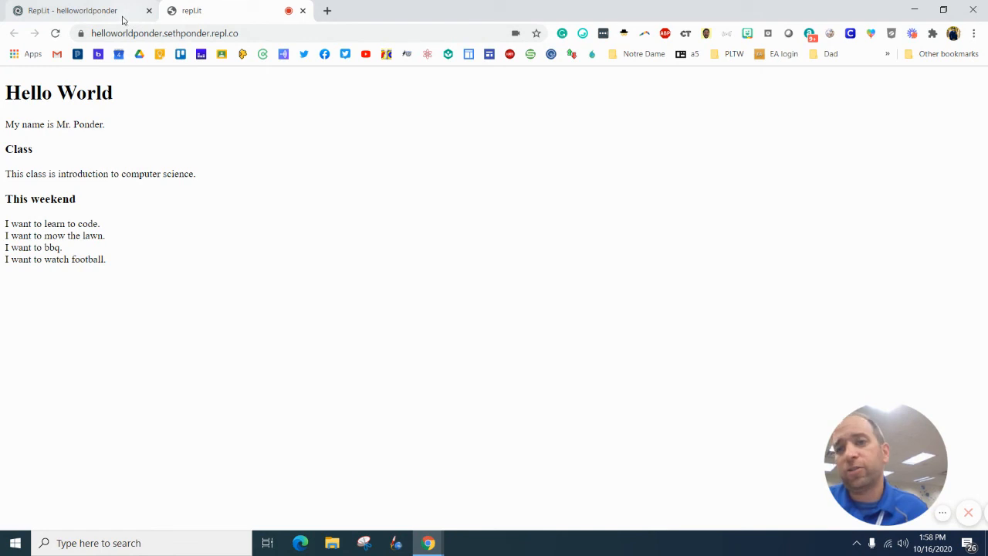
{"action": "left_click", "coordinate": [73, 10]}
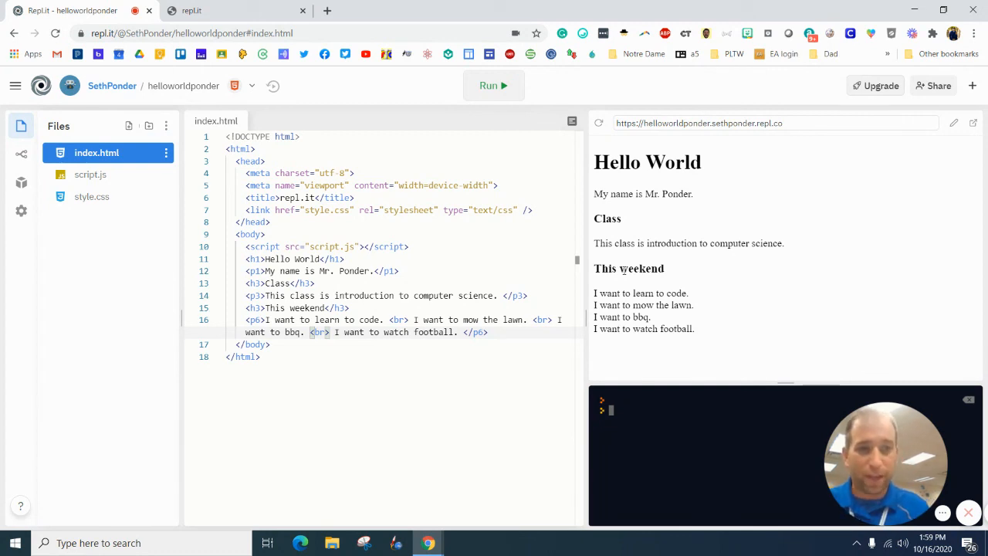
{"action": "mouse_move", "coordinate": [973, 122]}
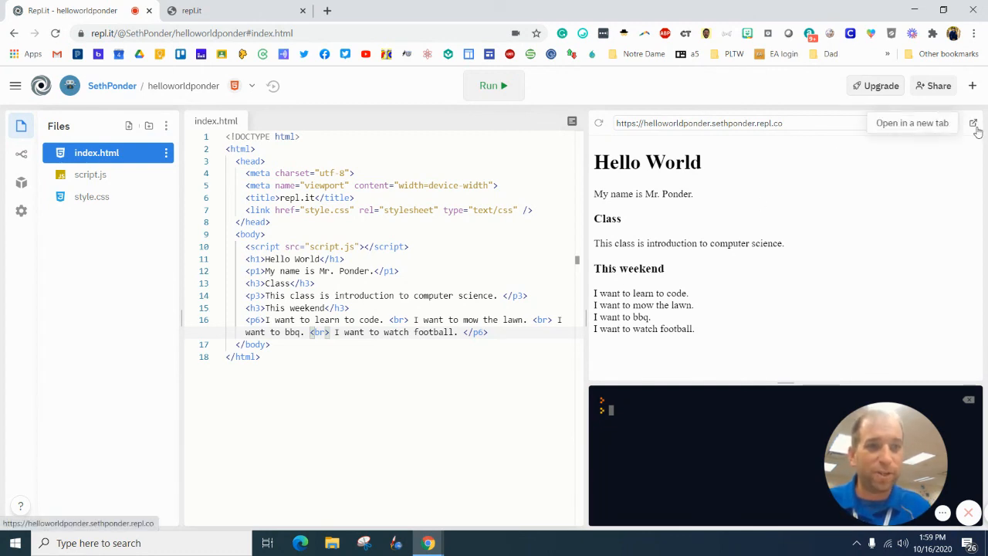
Step: Open the live helloworldponder page in a new tab and right-click its address for copying
{"action": "left_click", "coordinate": [973, 123]}
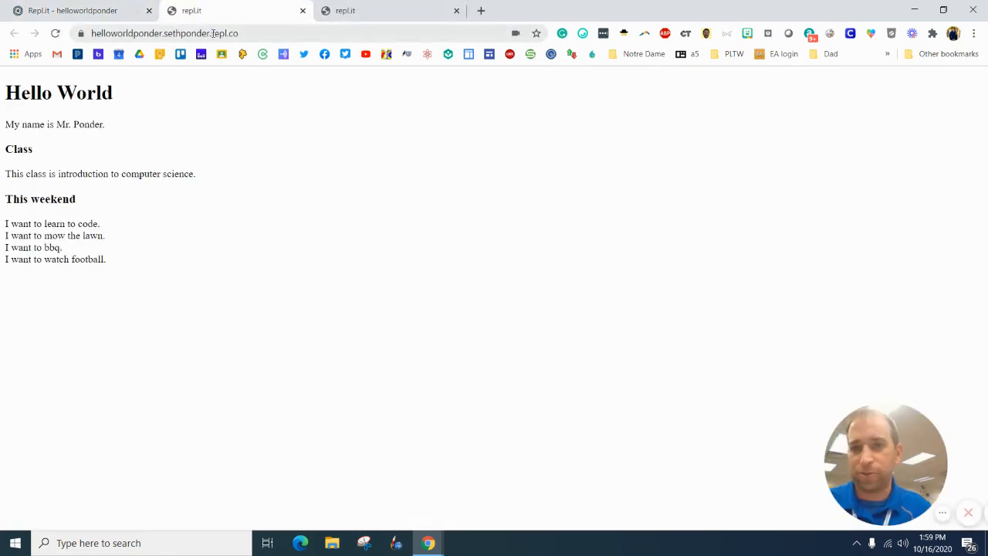
{"action": "right_click", "coordinate": [162, 33]}
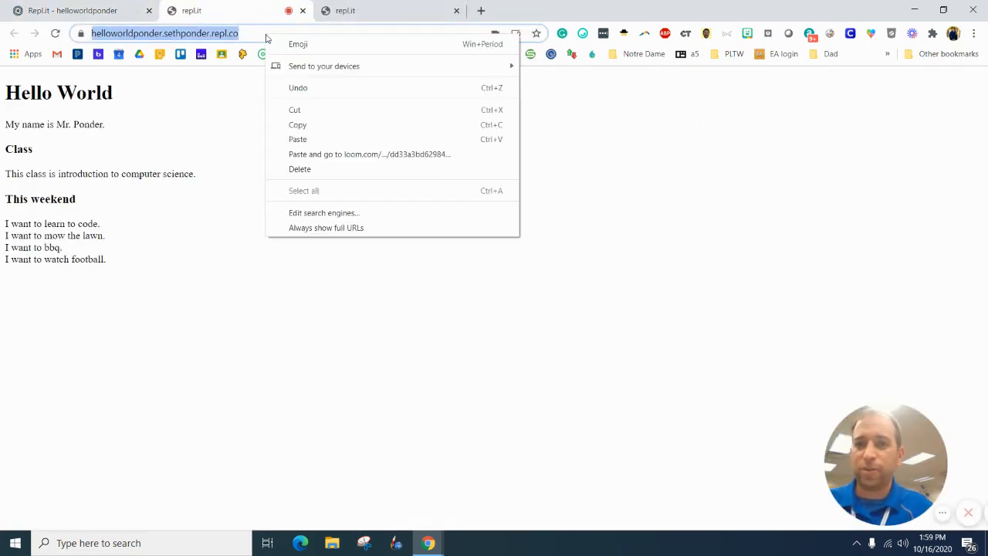